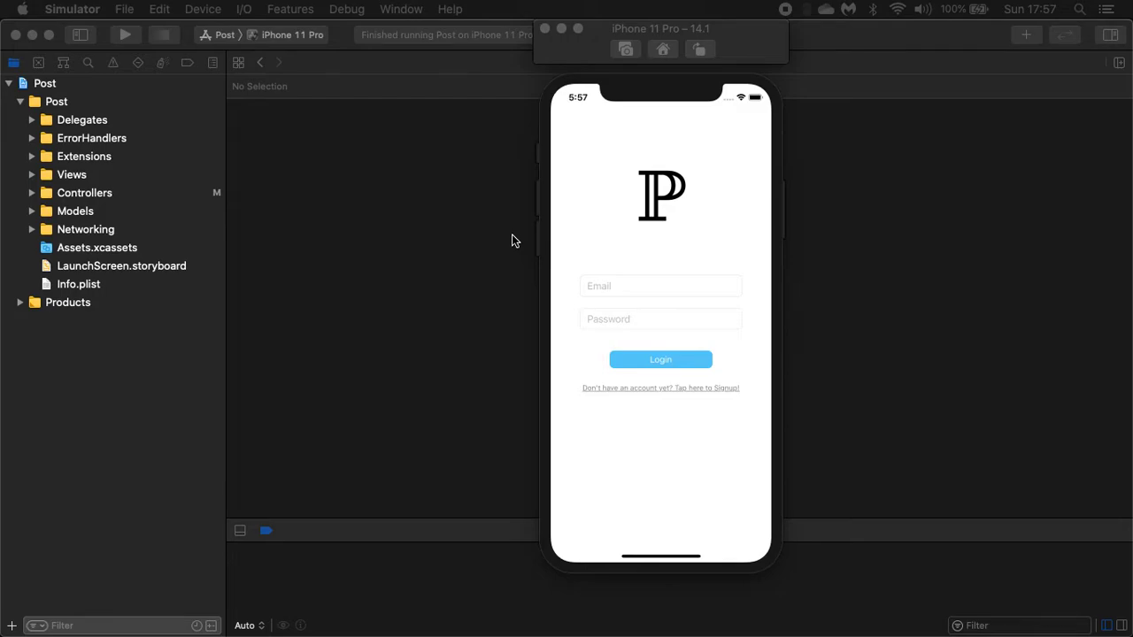
mouse_move(654, 160)
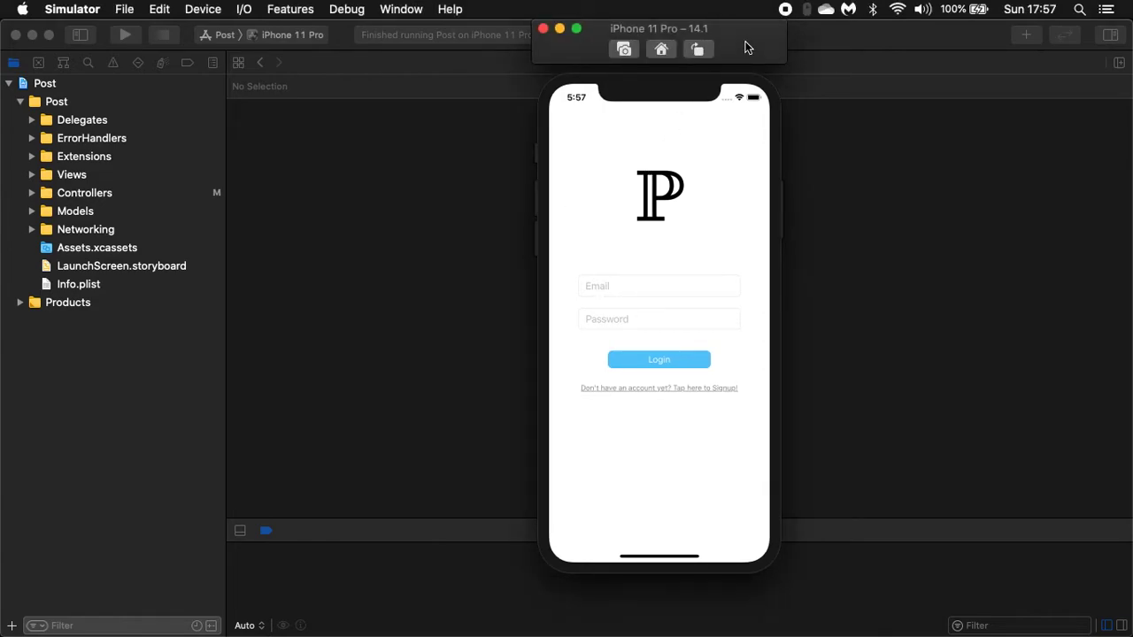
mouse_move(748, 217)
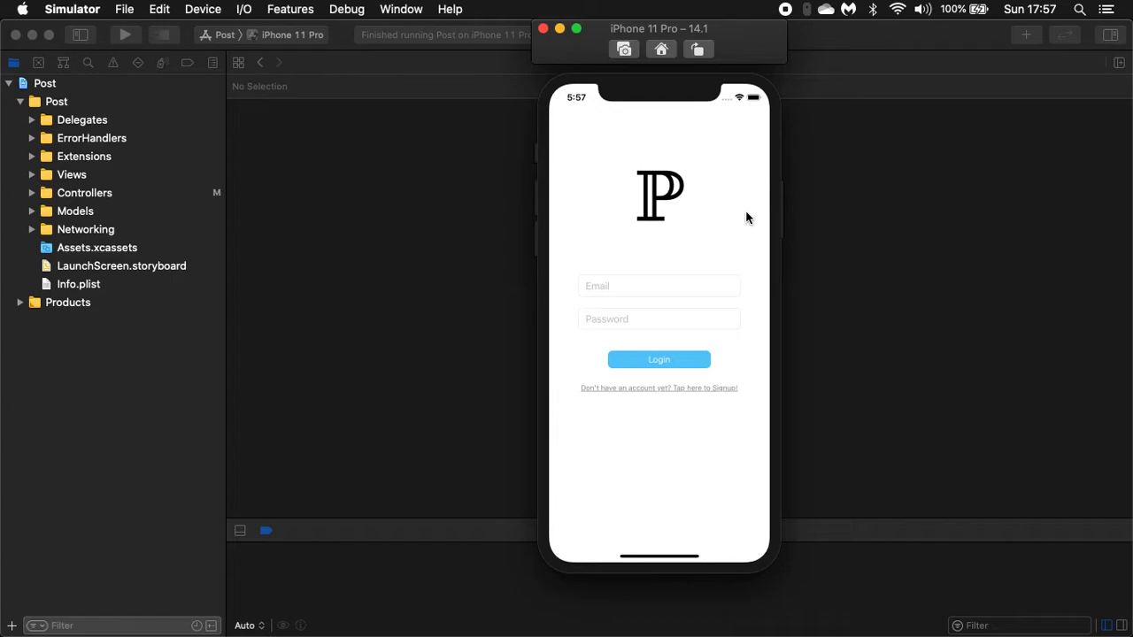
mouse_move(730, 248)
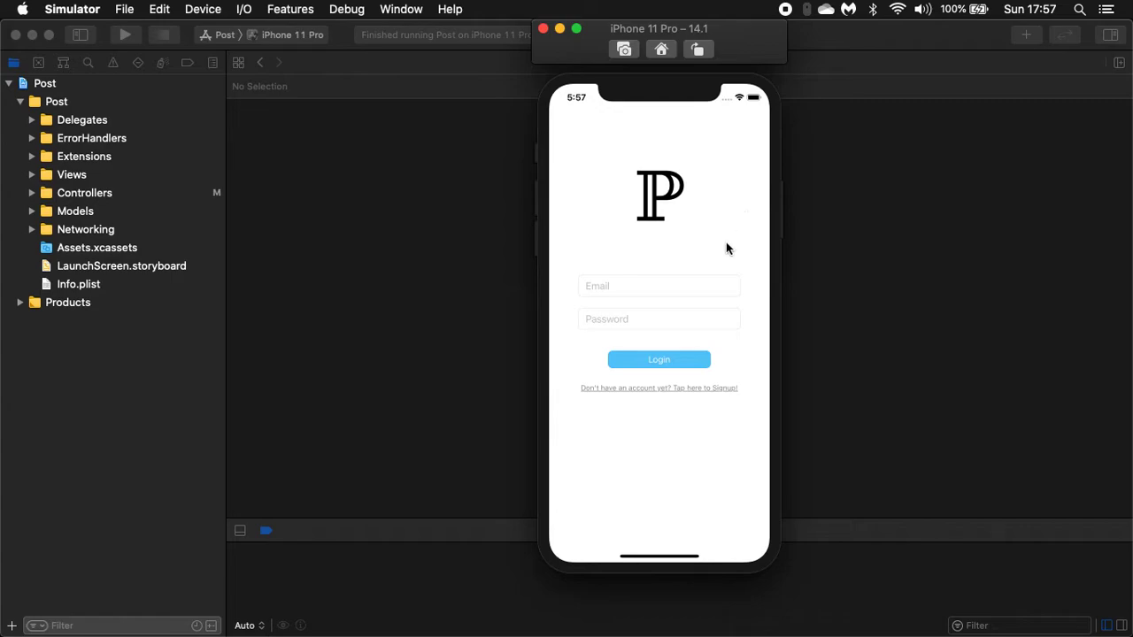
mouse_move(600, 299)
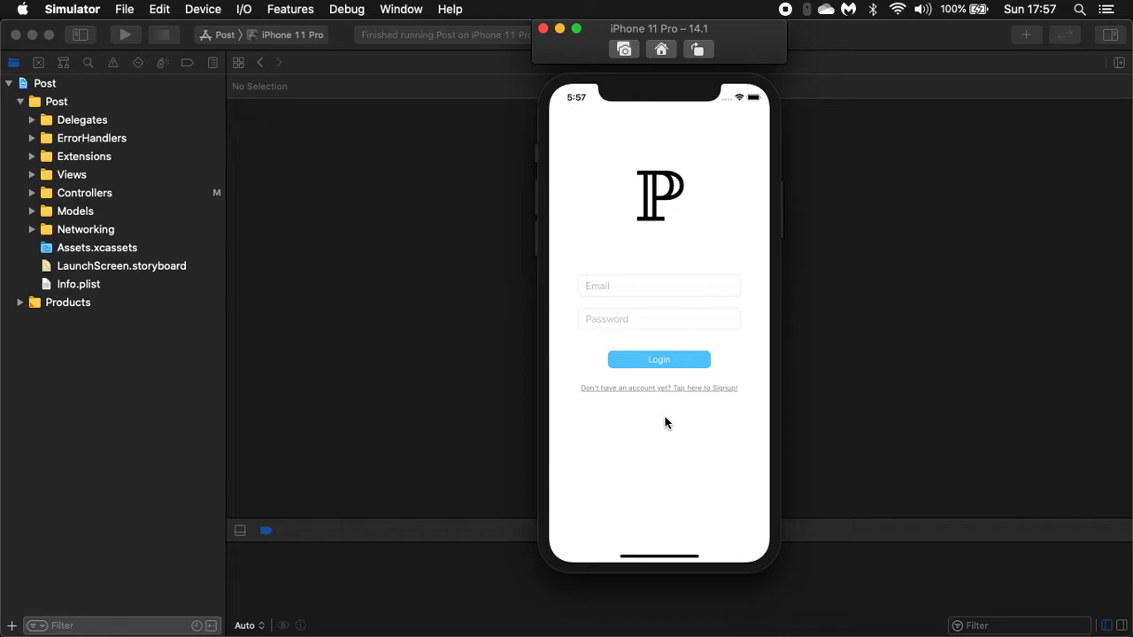
mouse_move(677, 413)
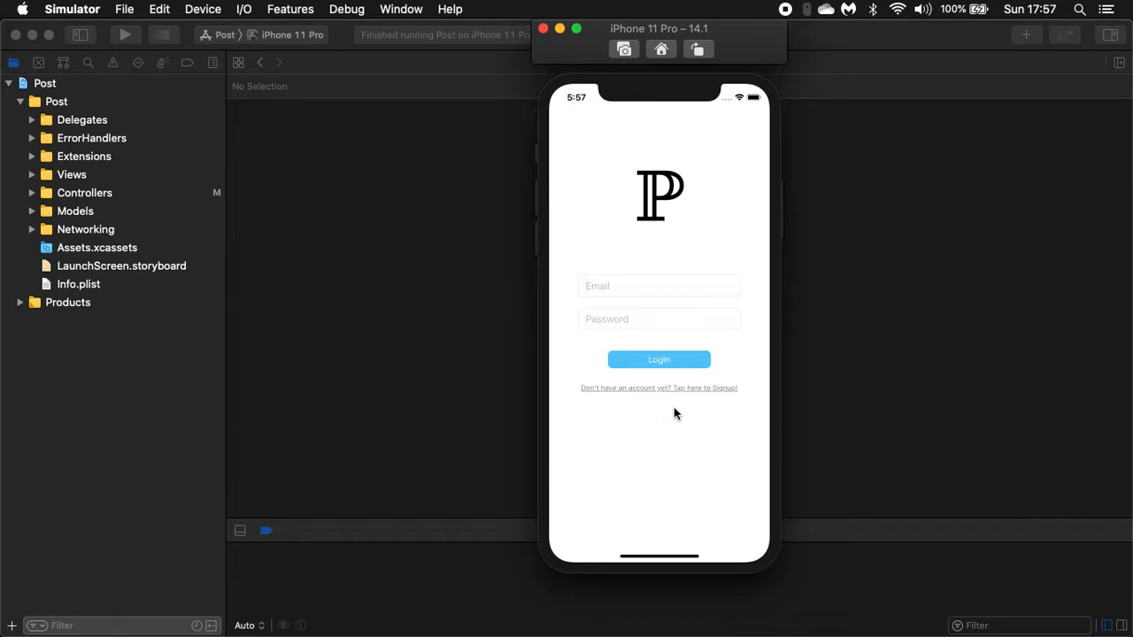
Enter email, username, matching passwords and name 'Di...' for a new Post account
click(659, 387)
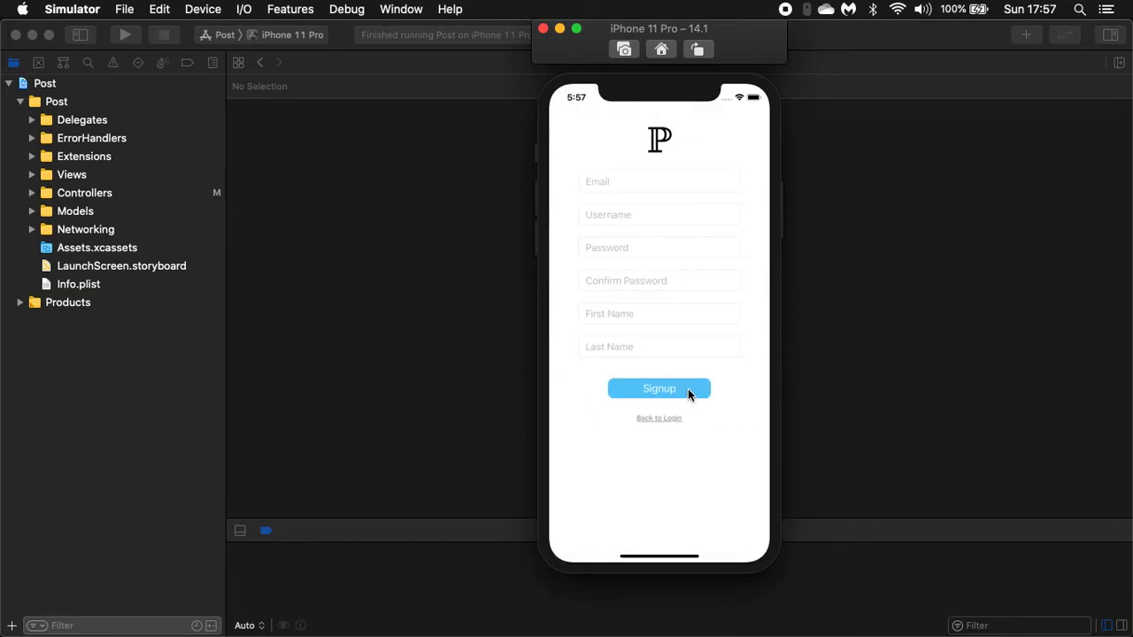
mouse_move(694, 190)
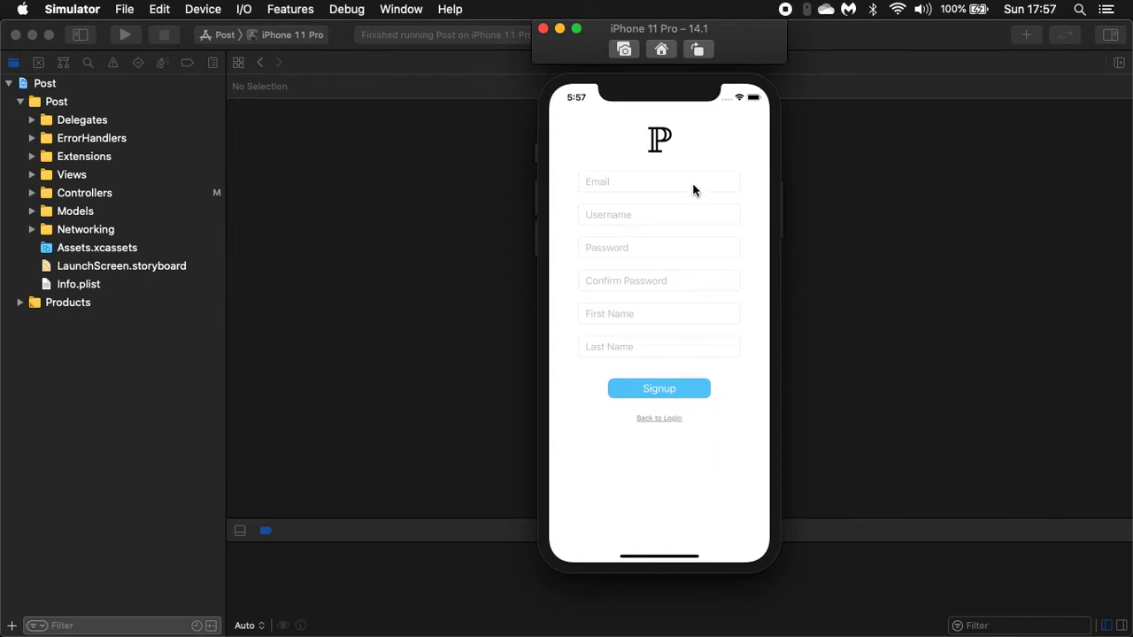
click(658, 182)
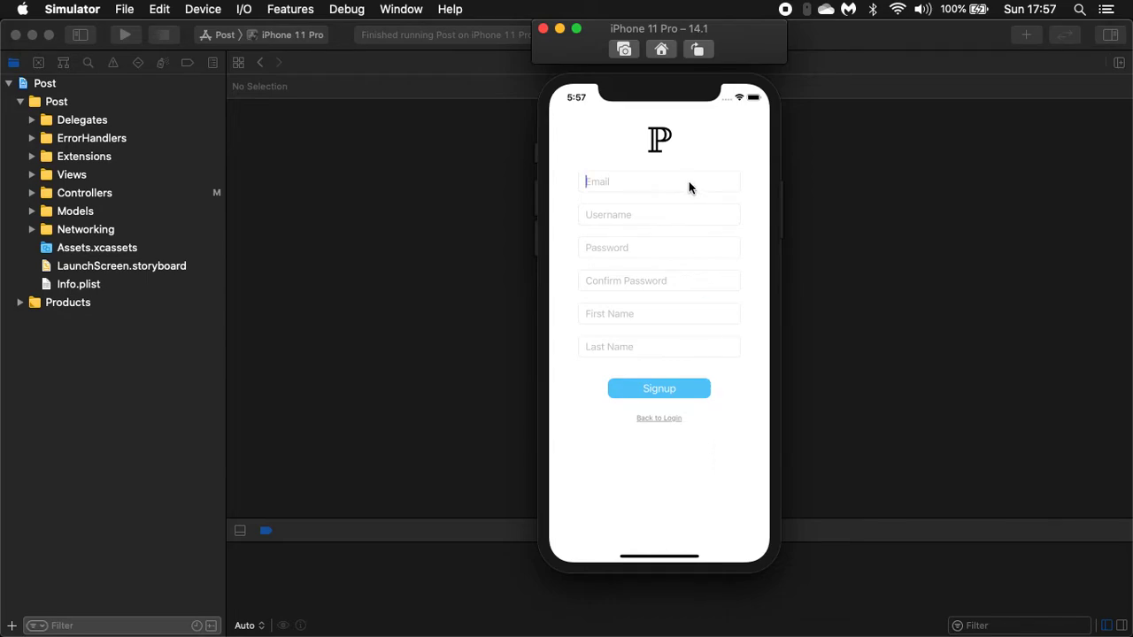
text(direbugs@example.com)
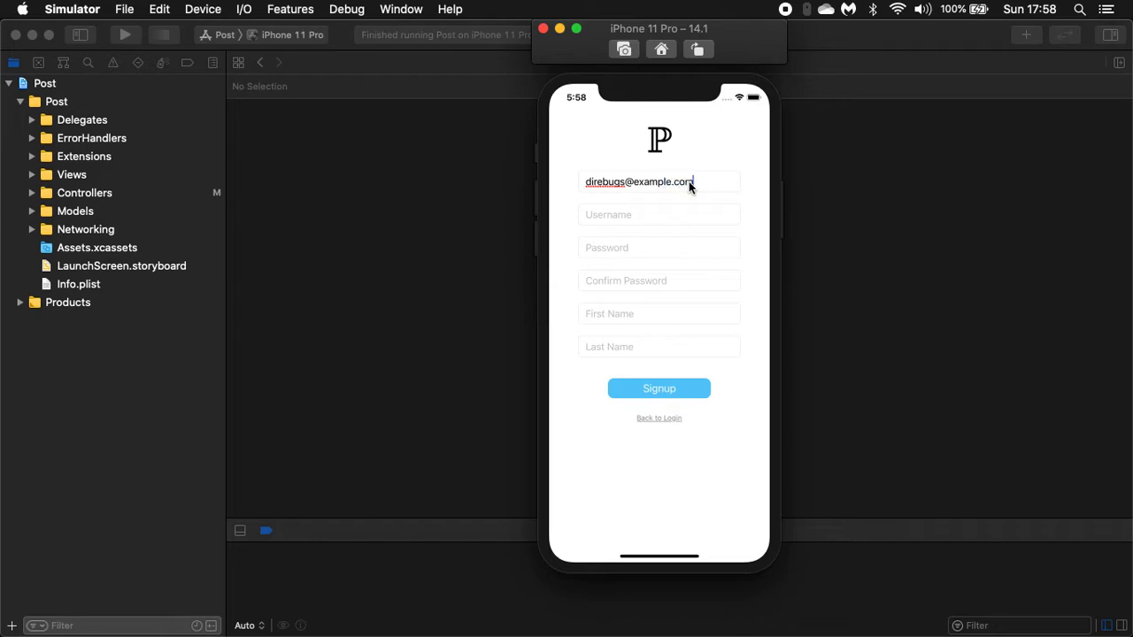
text(direbugs)
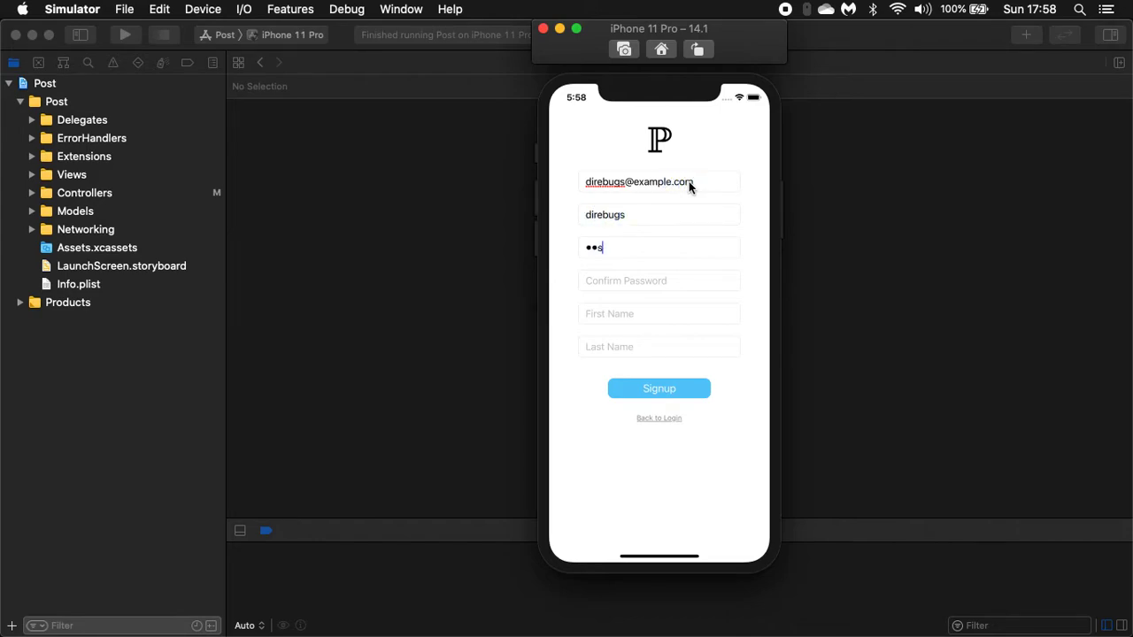
text(••••)
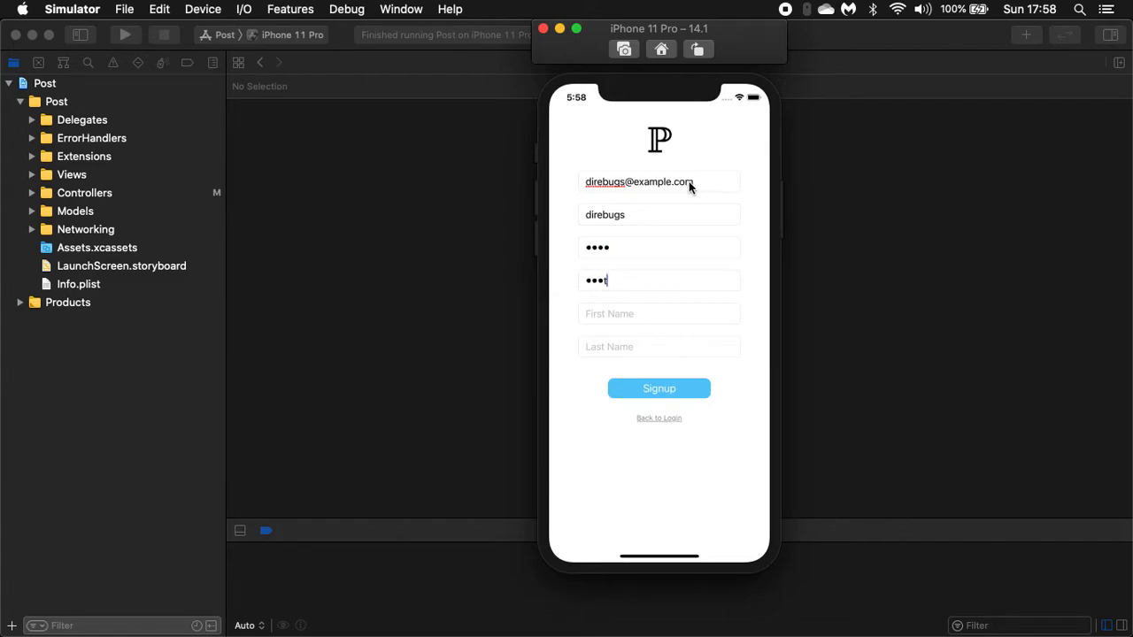
text(Dire)
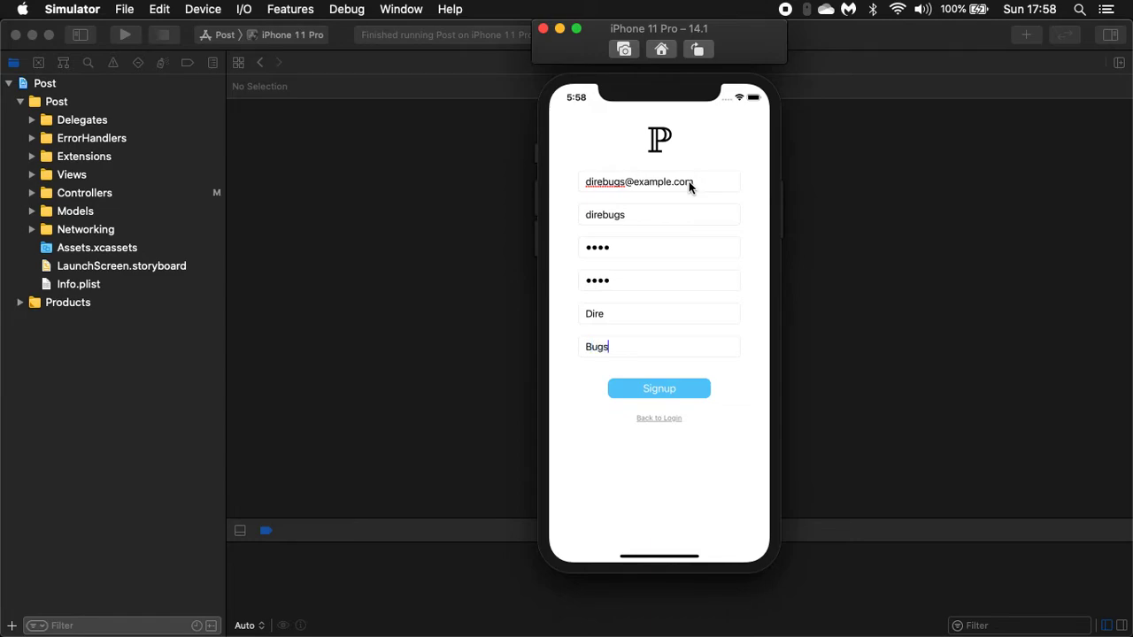
click(659, 388)
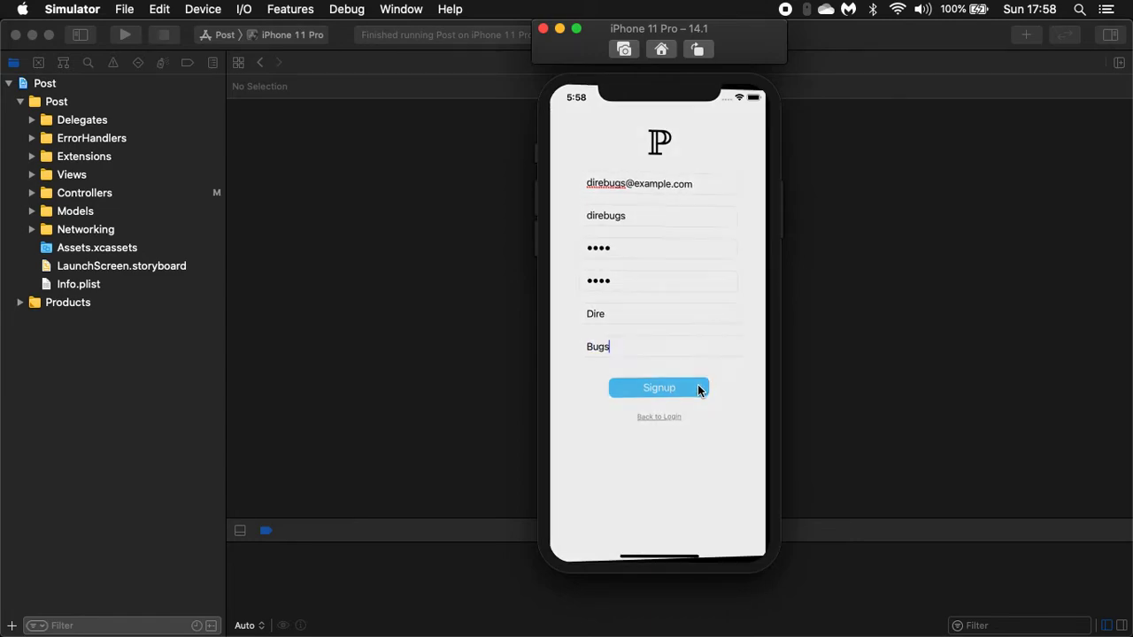
Submit signup so the home tab greets 'Hello! Dire' with 'Welcome to Post!'
click(659, 388)
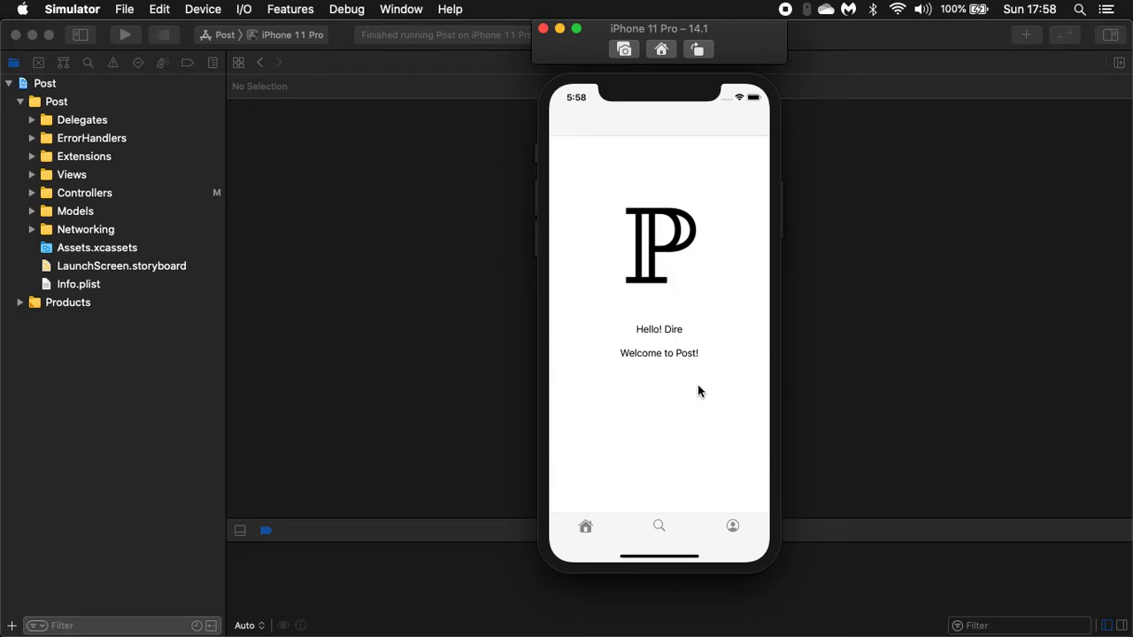
mouse_move(657, 345)
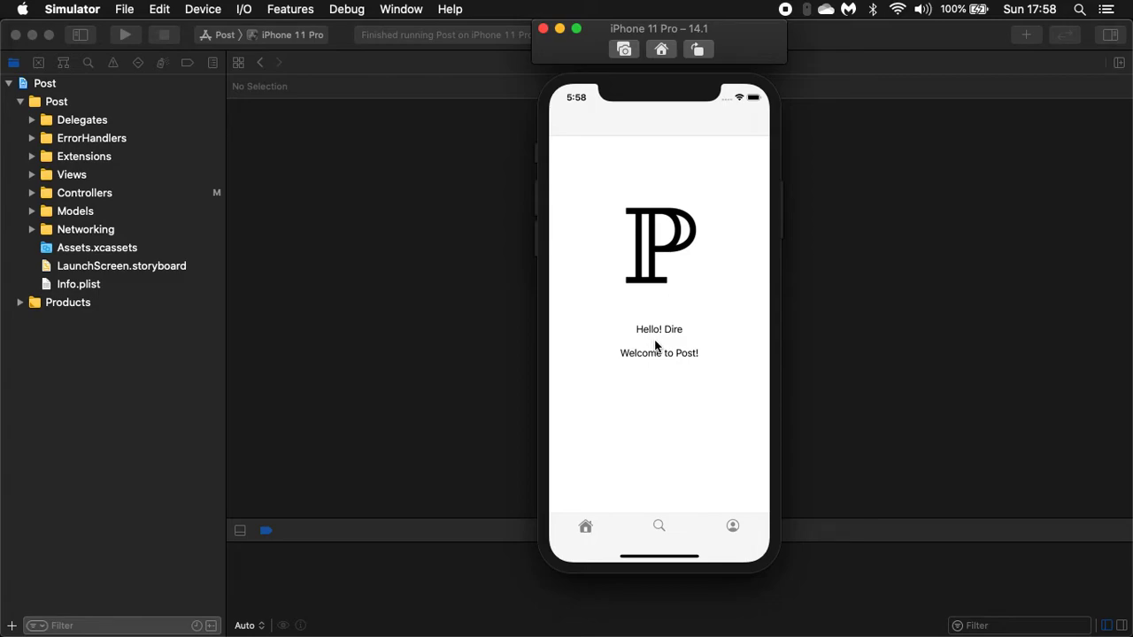
mouse_move(757, 371)
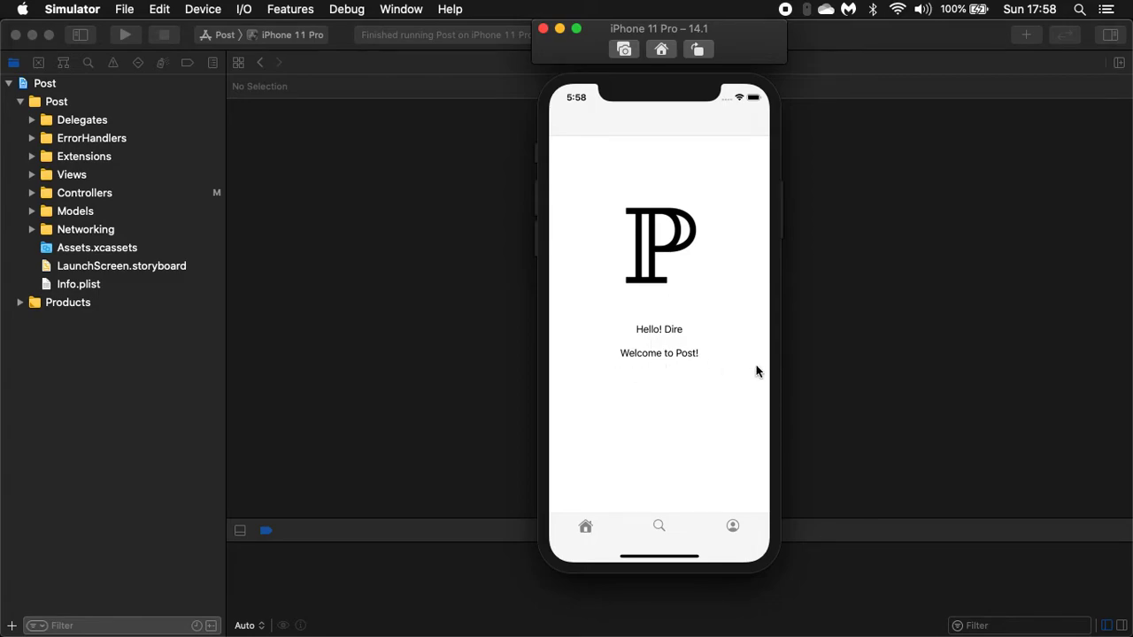
mouse_move(723, 188)
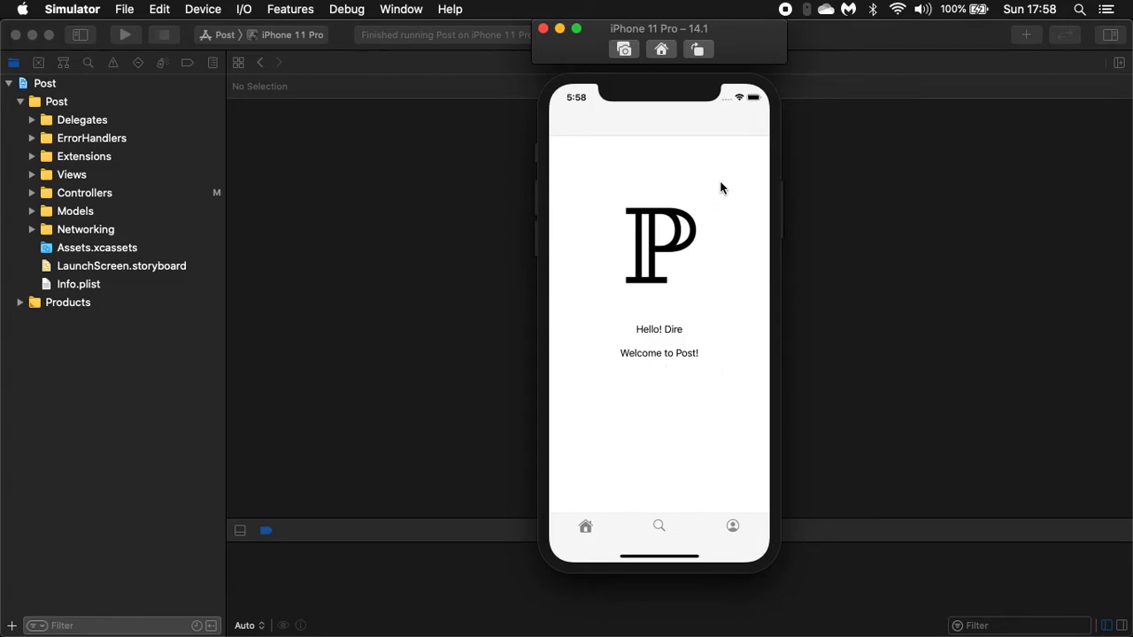
mouse_move(705, 439)
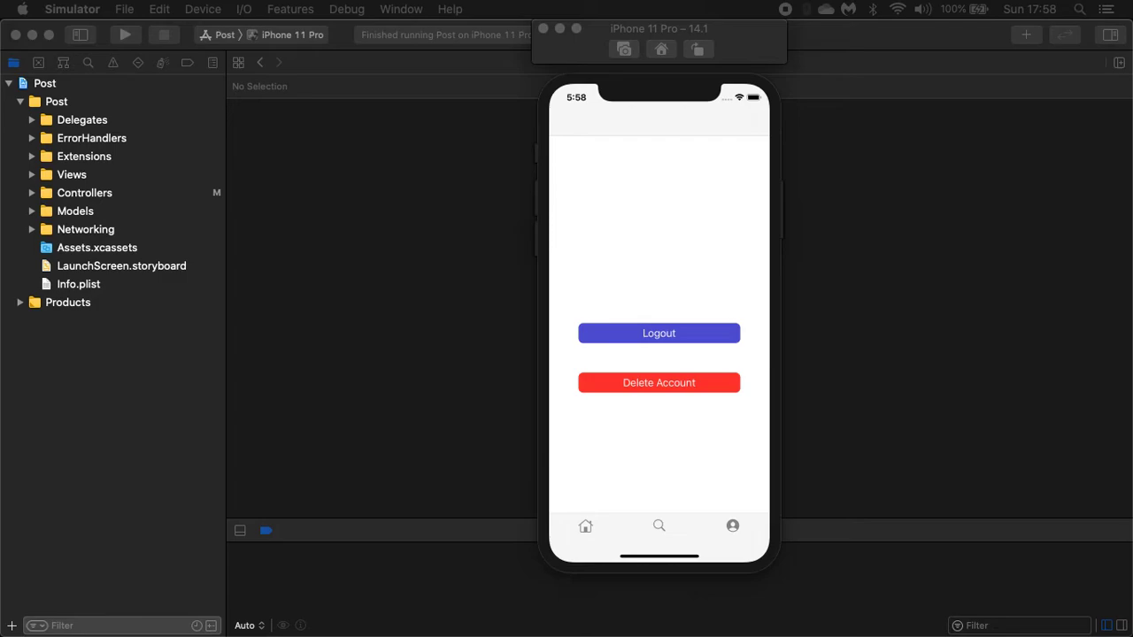
mouse_move(56, 307)
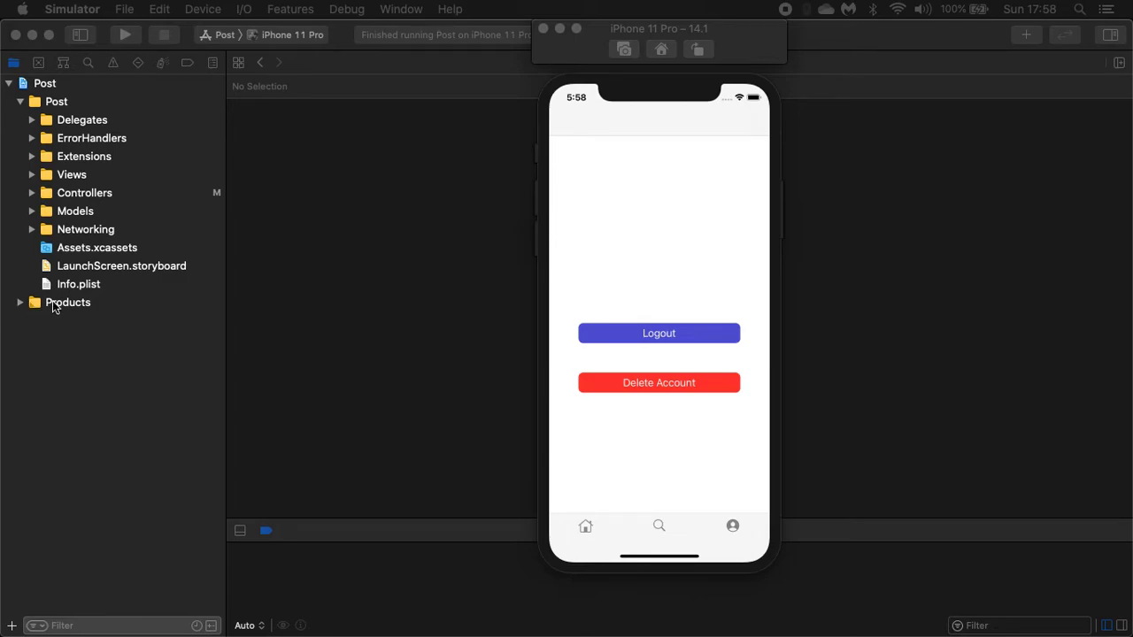
mouse_move(652, 543)
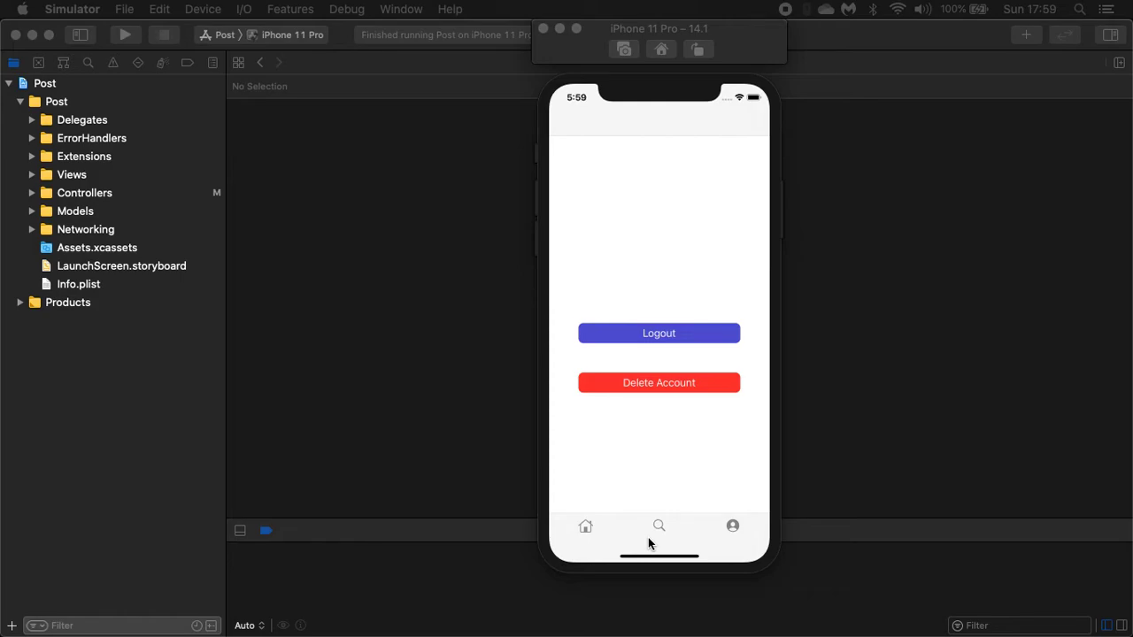
mouse_move(344, 387)
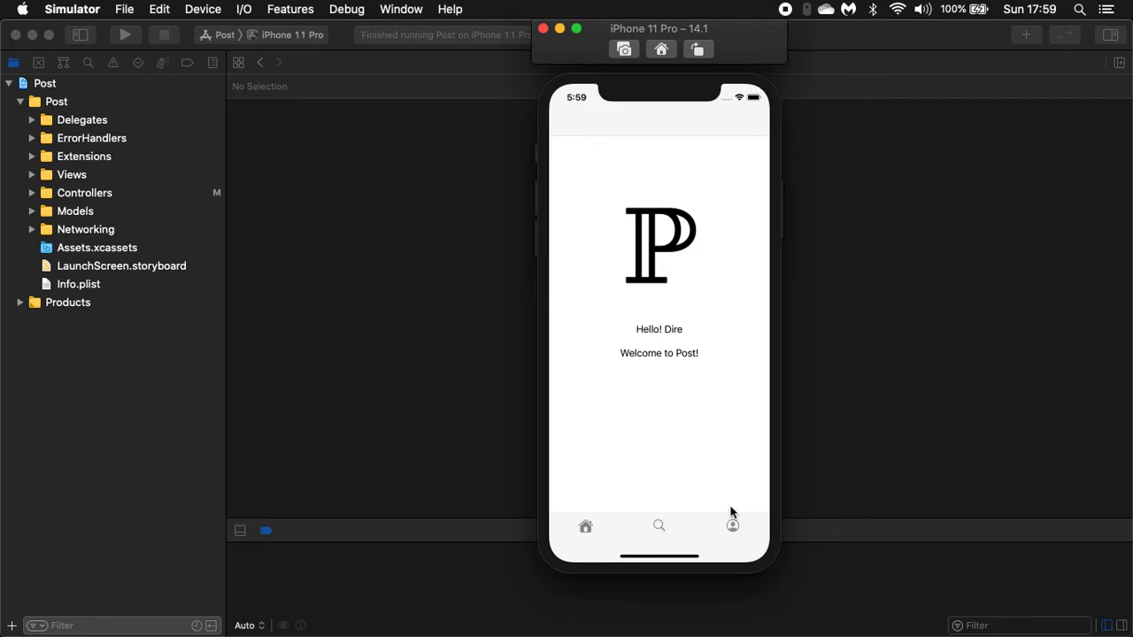
mouse_move(739, 526)
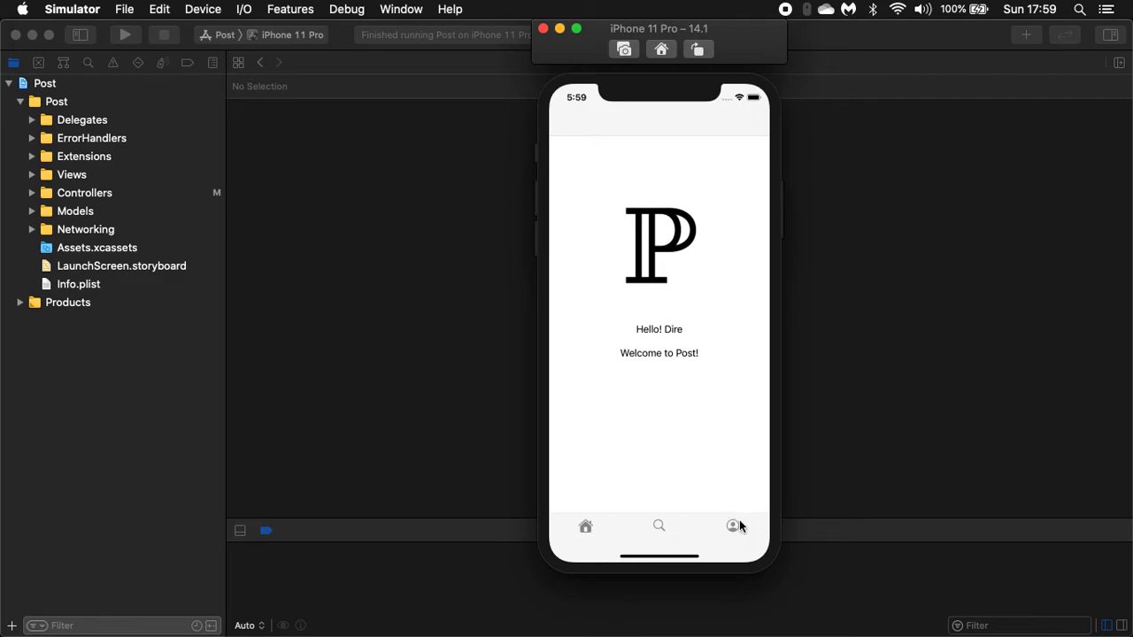
Log out from the profile tab, log back in with the 'dire' account, and return to the profile tab
click(732, 526)
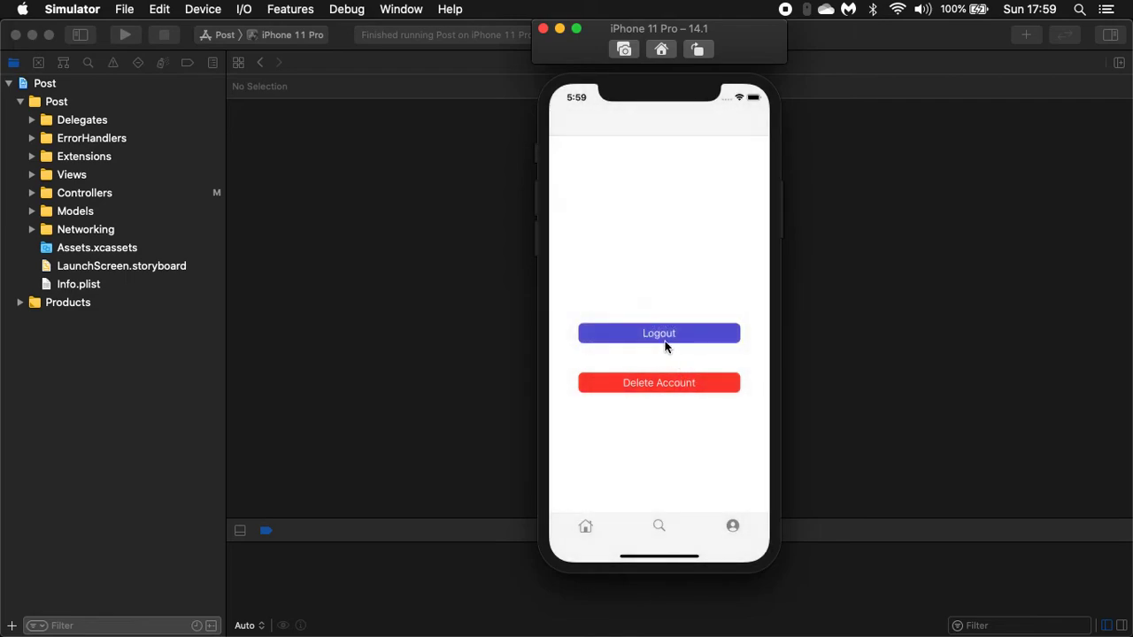
click(658, 333)
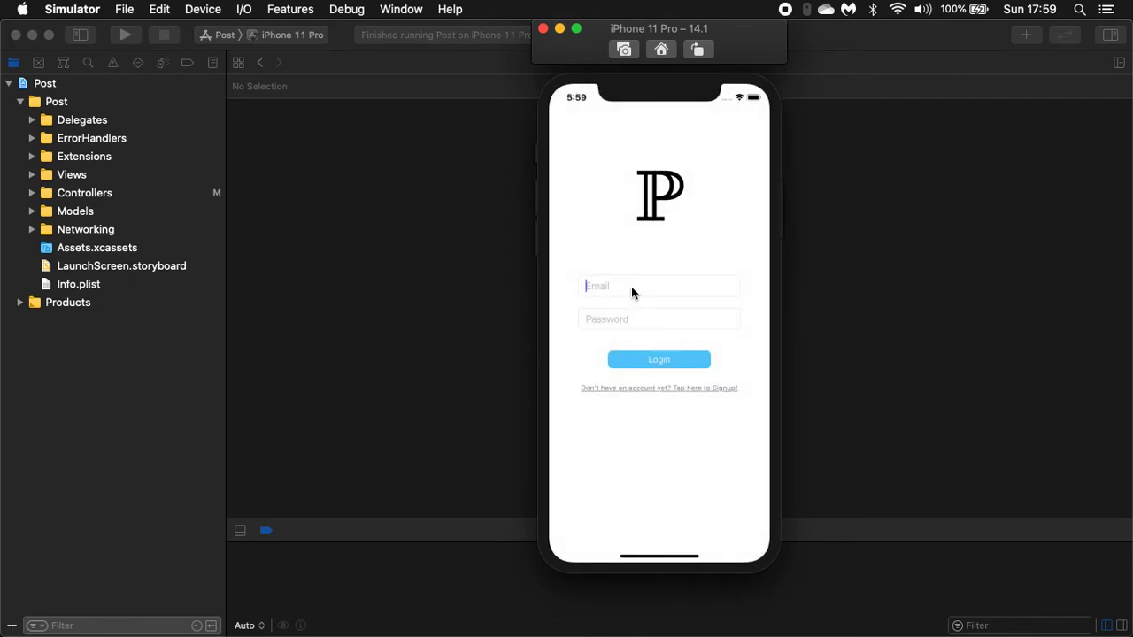
text(direbugs@example.com)
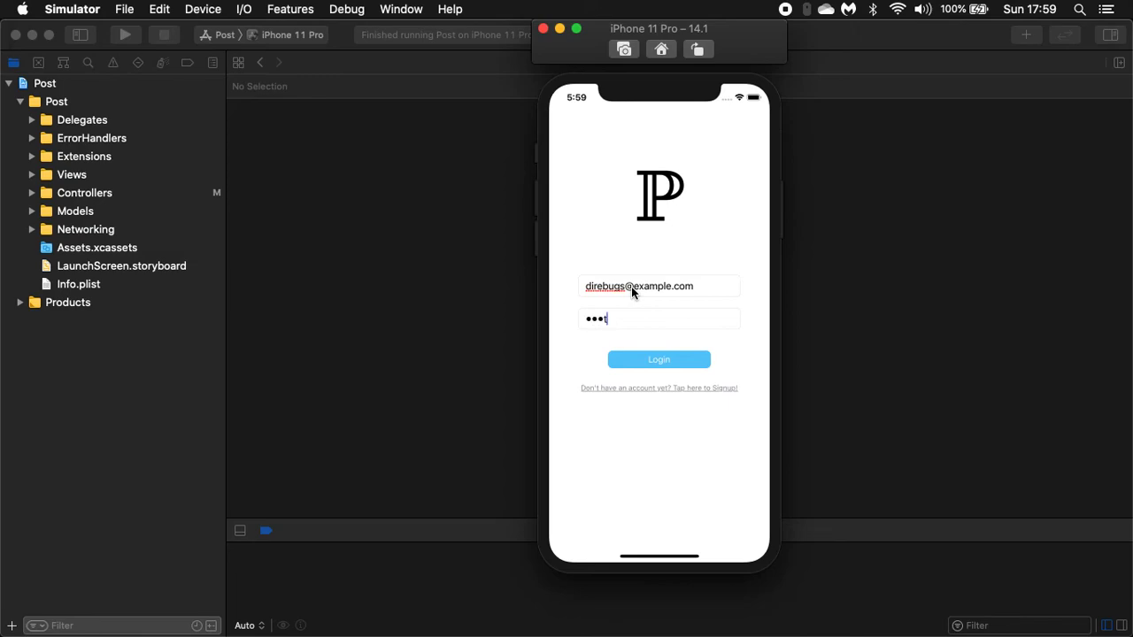
click(658, 359)
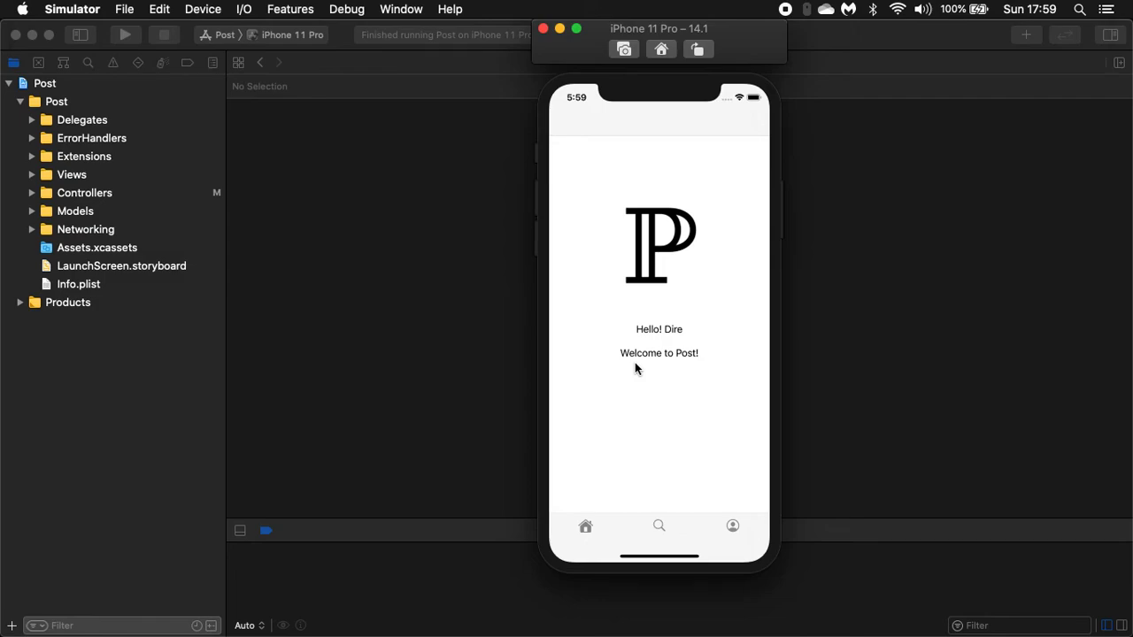
click(732, 526)
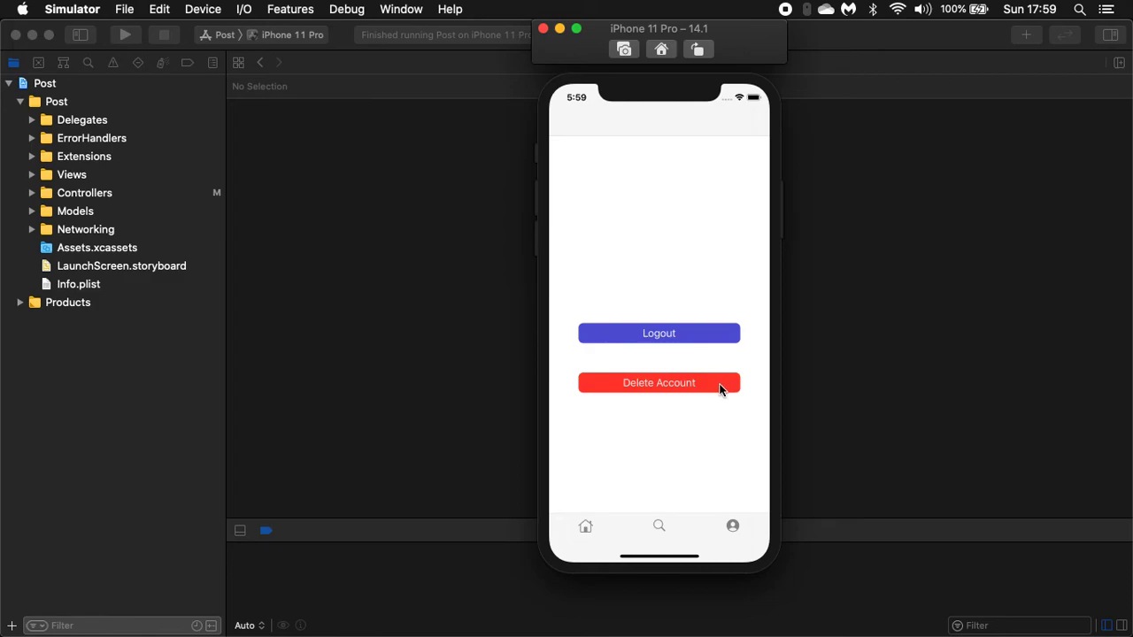
click(659, 383)
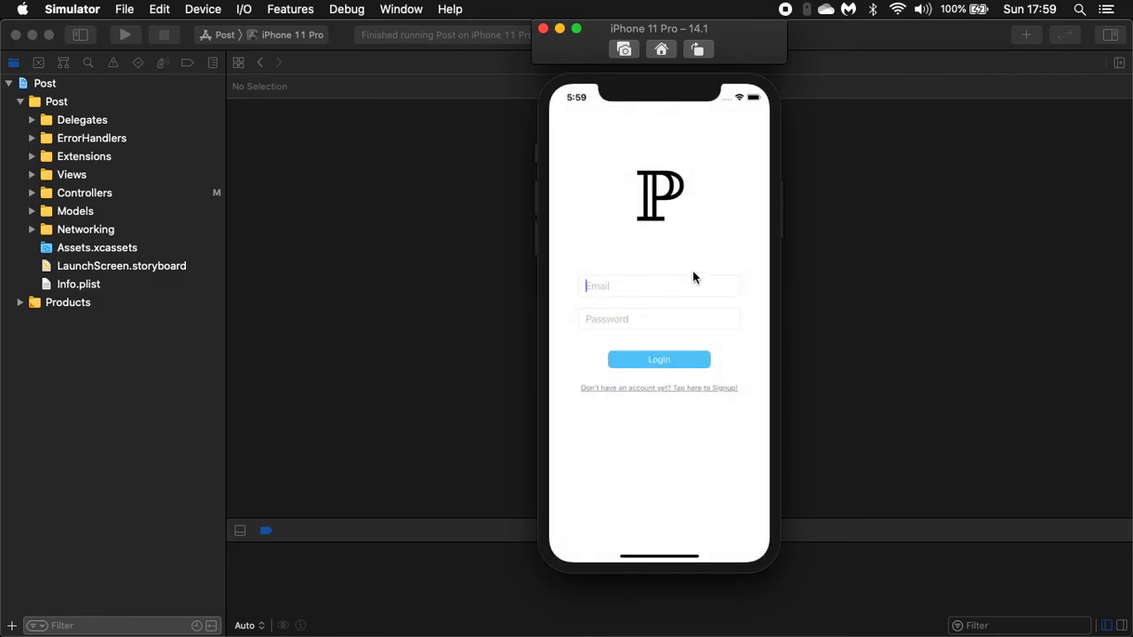
text(dr)
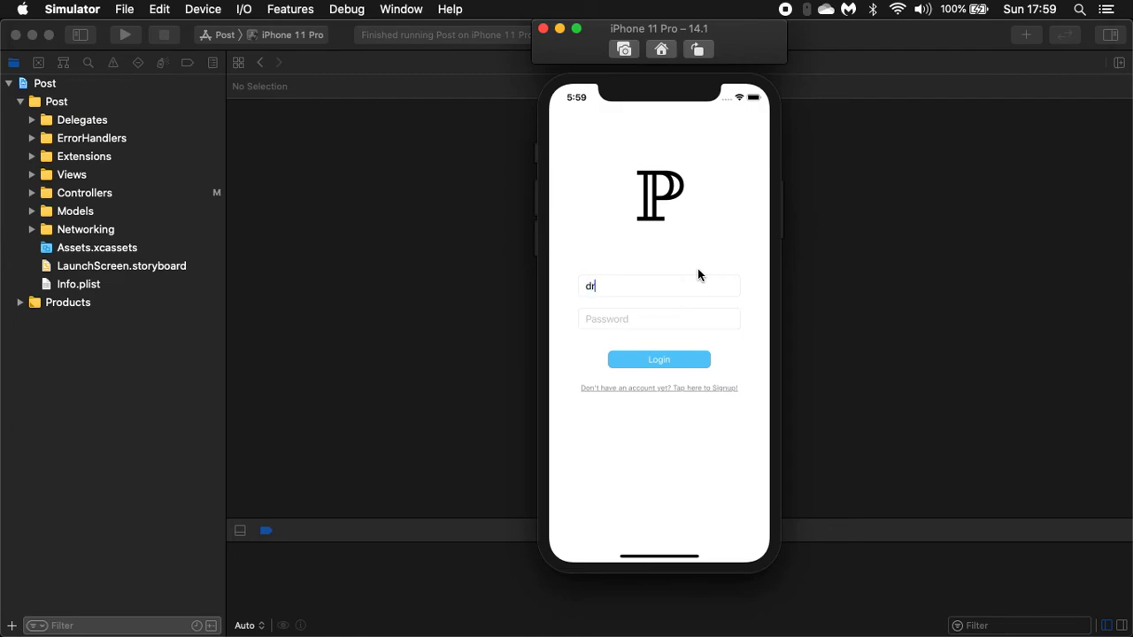
text(ei)
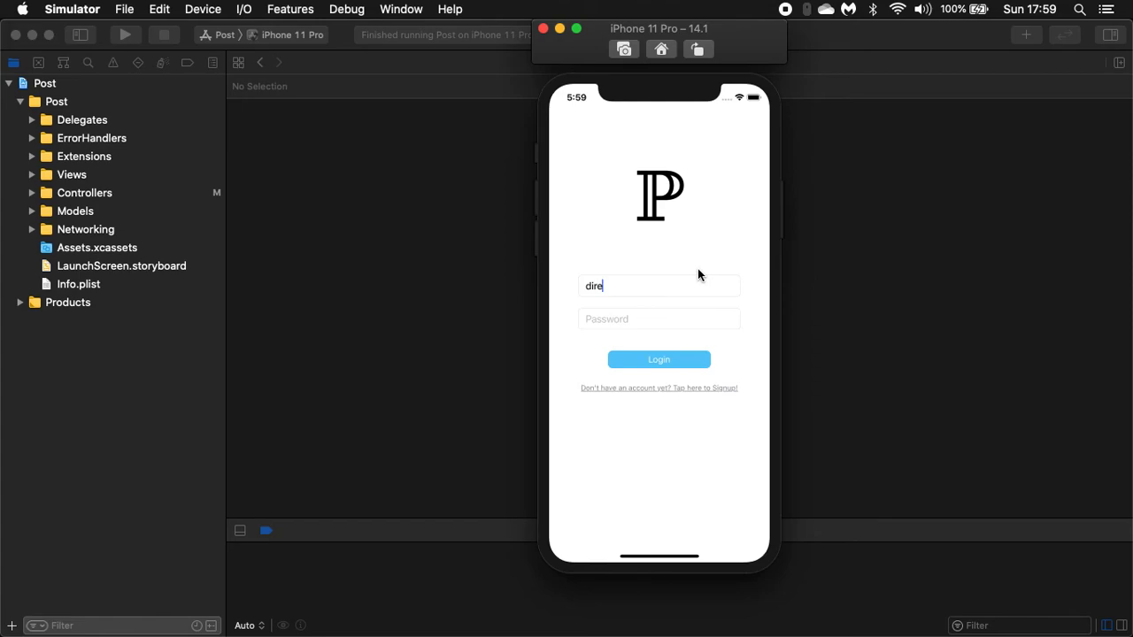
text(bugs)
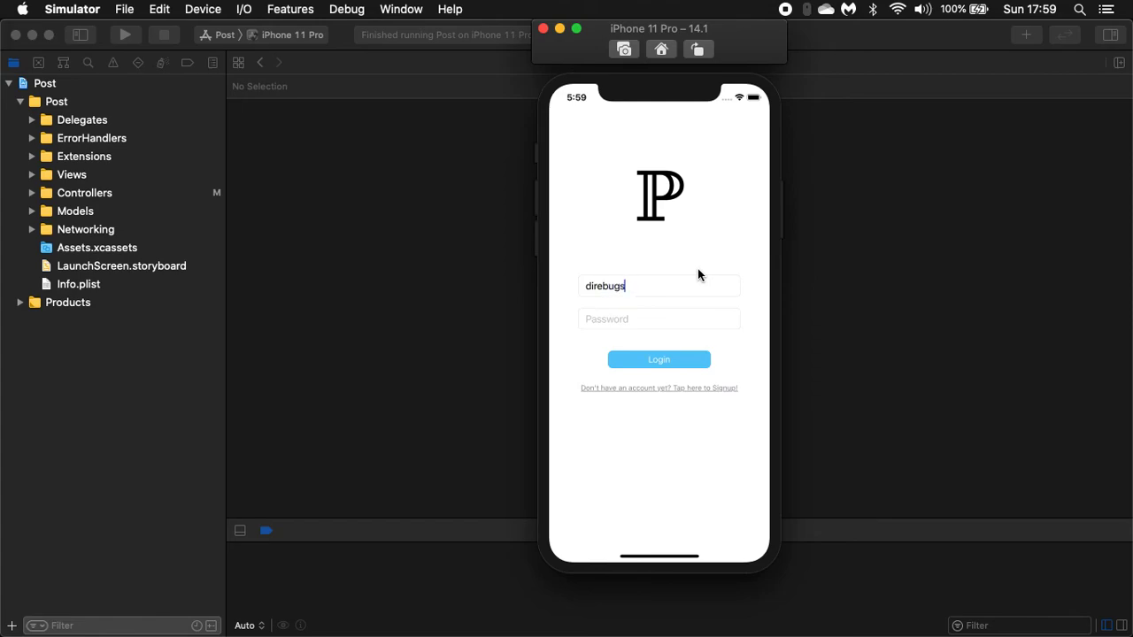
text(@)
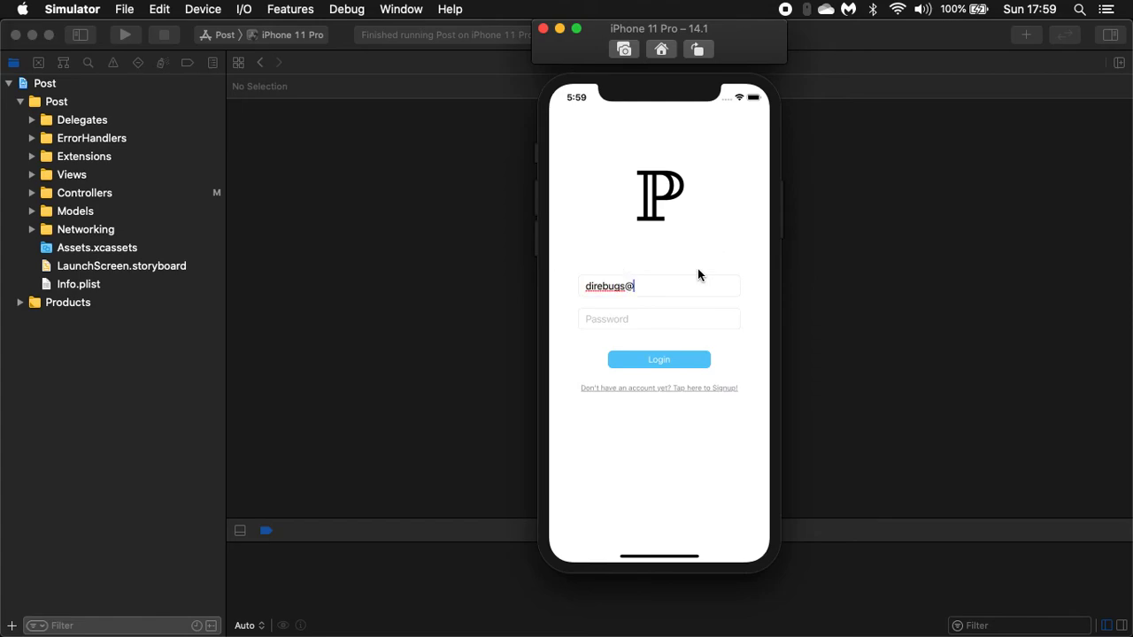
text(example.com)
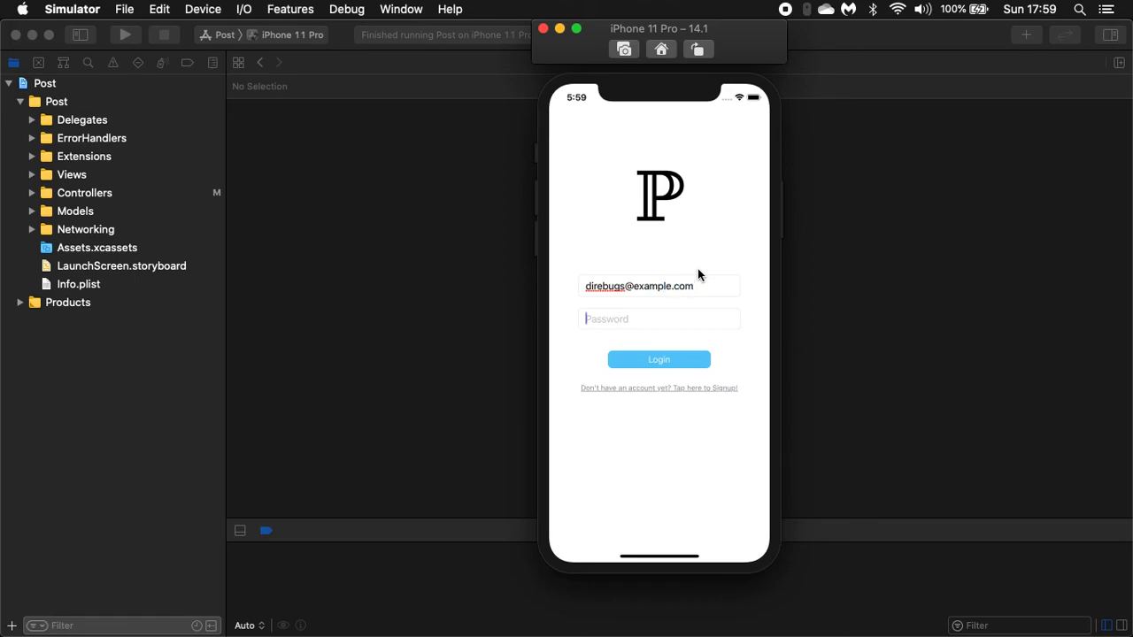
text(••••)
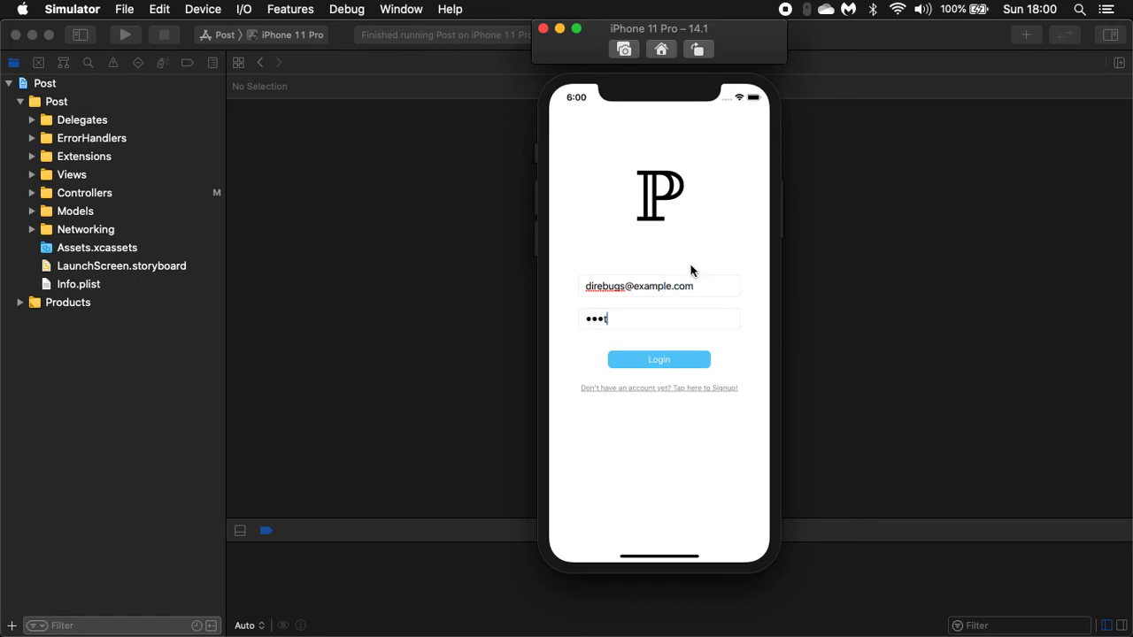
click(659, 360)
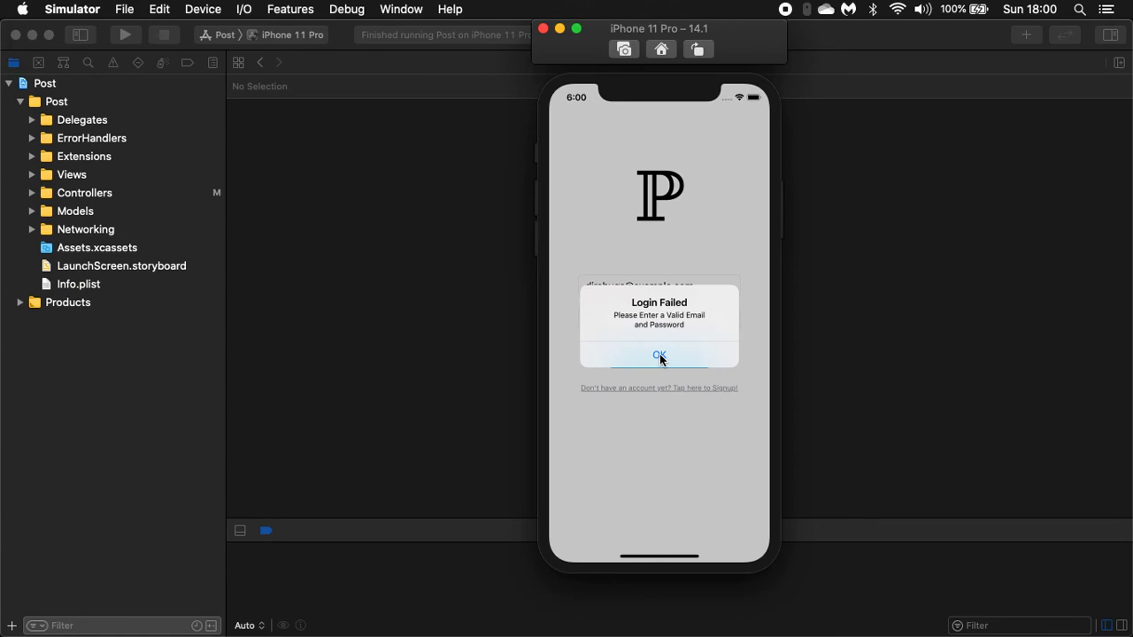
click(658, 356)
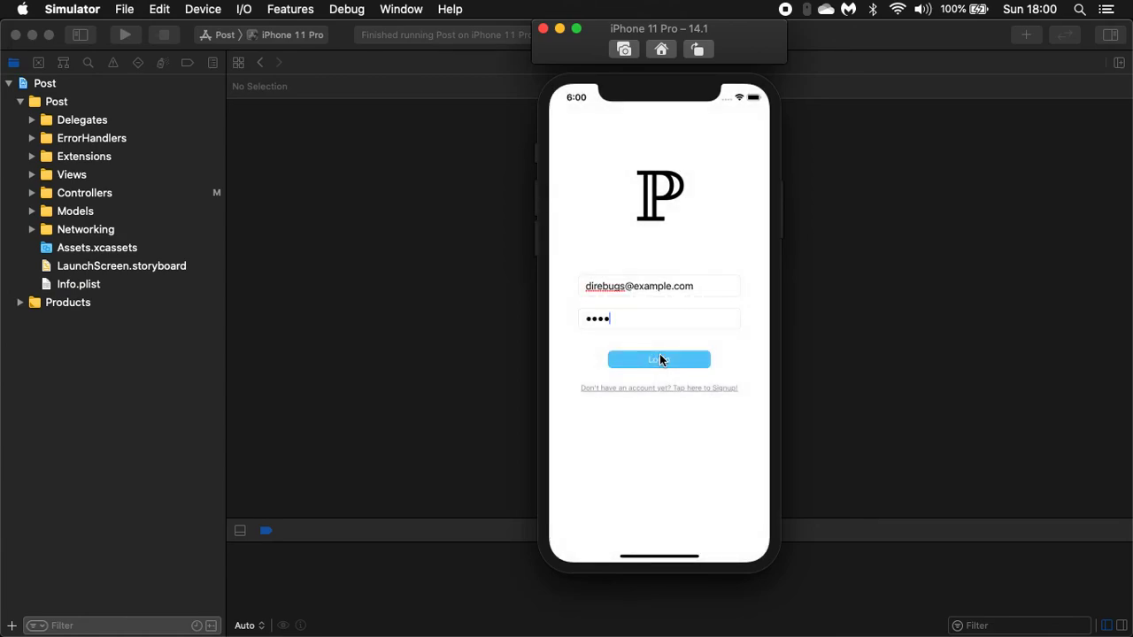